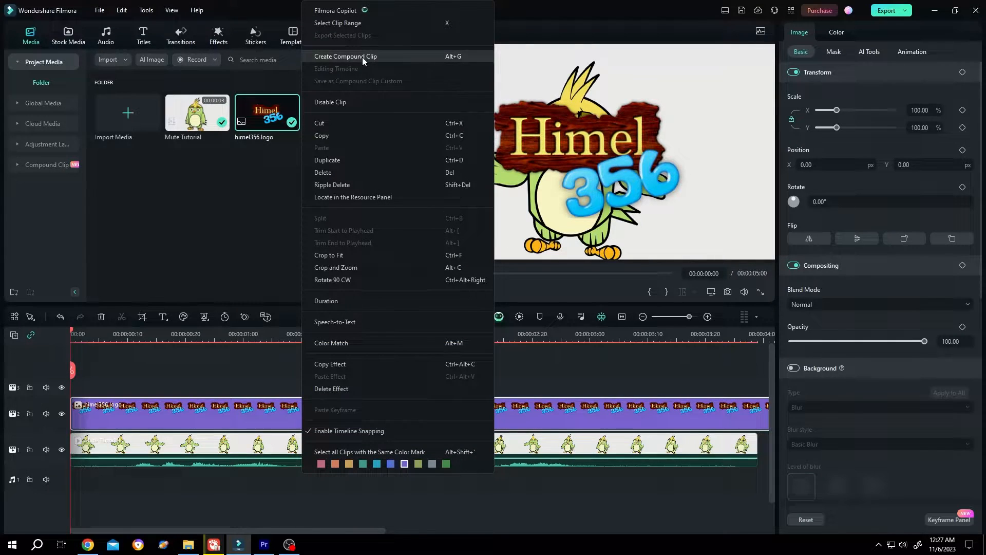
Step: Start a compound clip from the tiled logo clips and enter the name 'Logo'
left_click(345, 56)
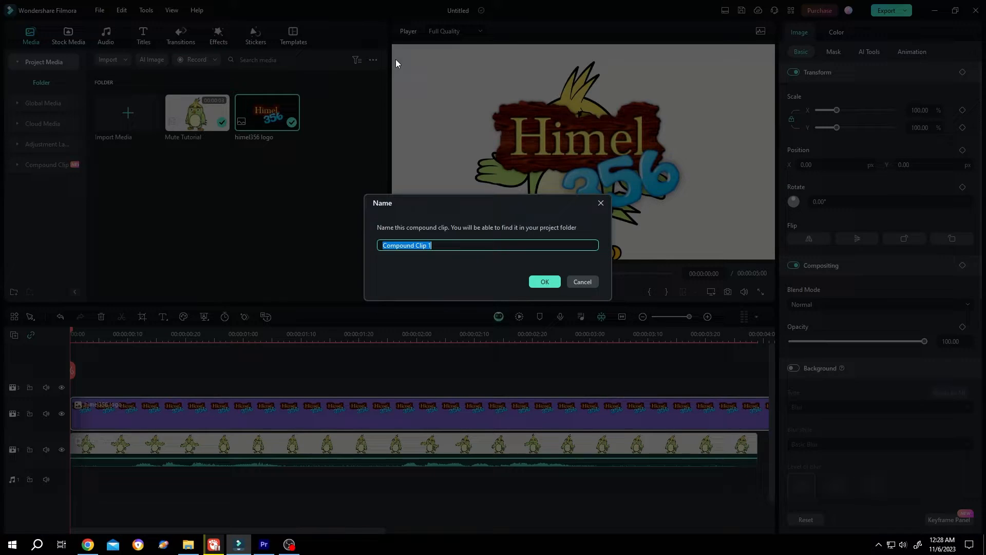
mouse_move(350, 244)
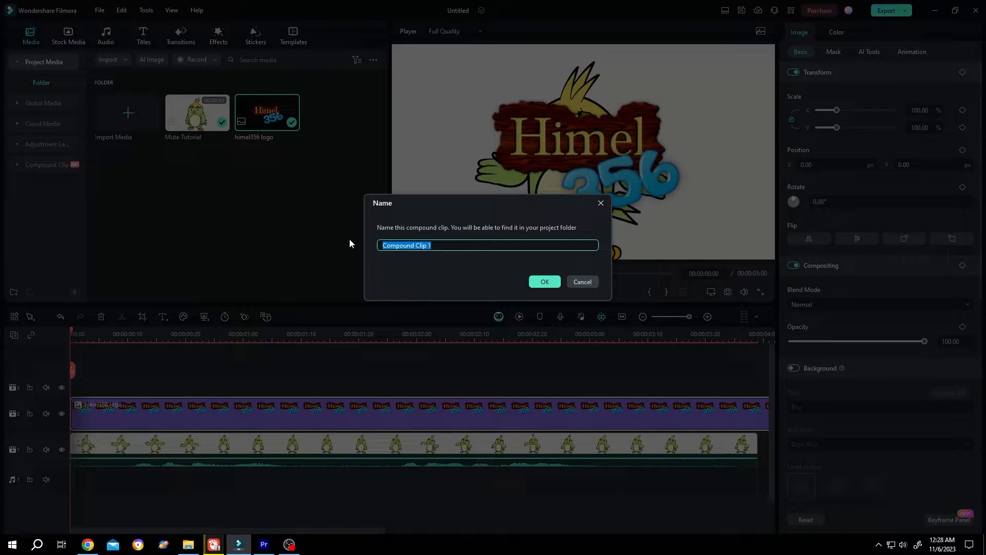
type("Logo")
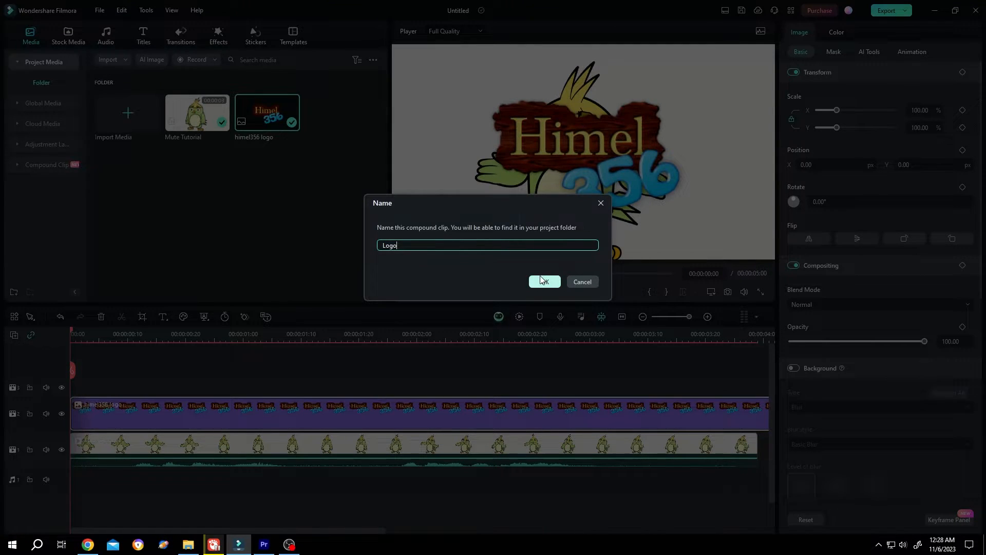
Step: Confirm the 'Logo' compound clip and apply the TVwall multi-screen effect to it
left_click(543, 281)
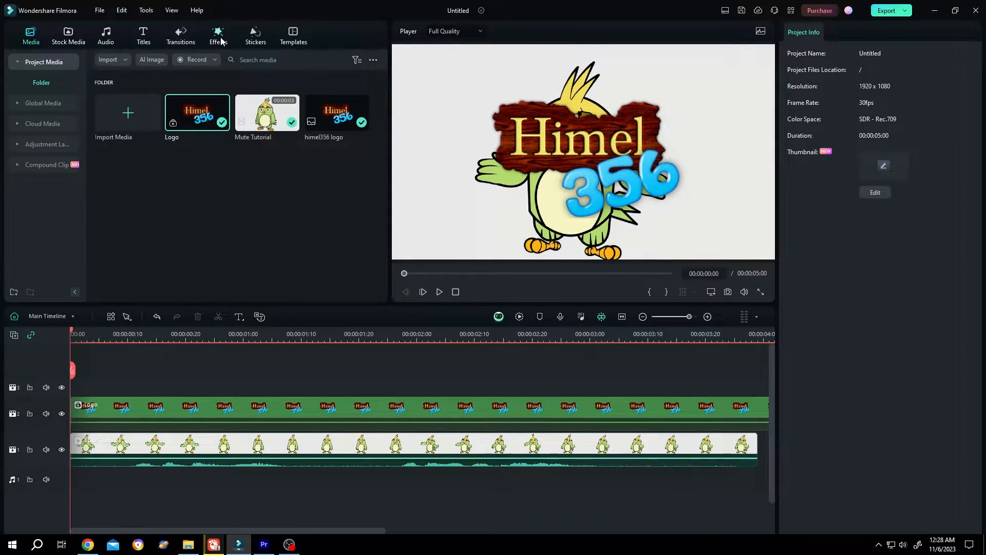
left_click(218, 36)
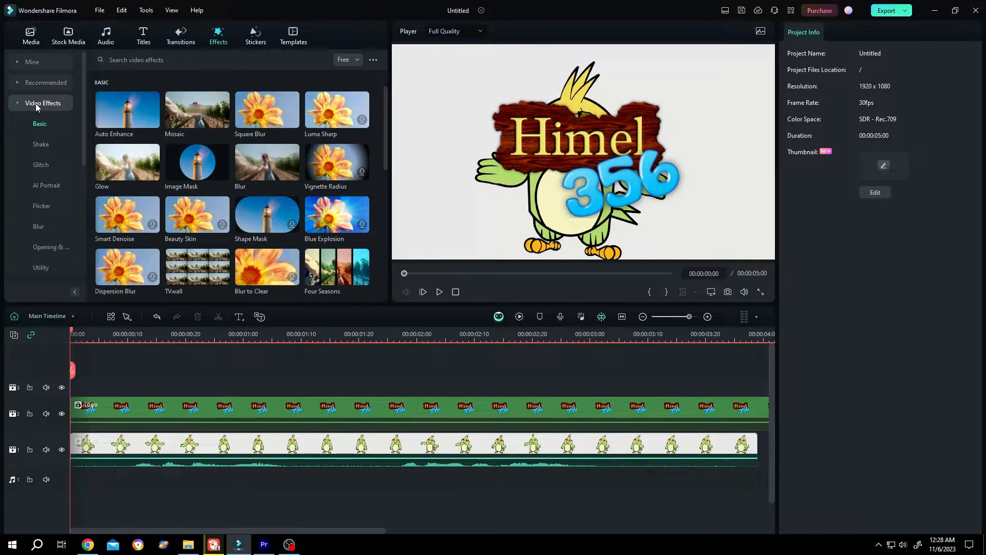
scroll("down", 3)
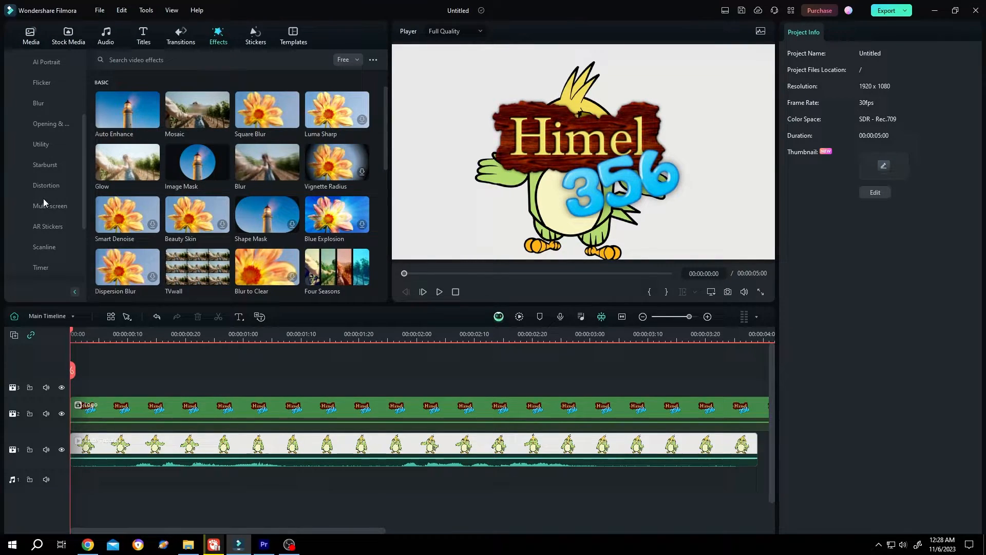
left_click(50, 205)
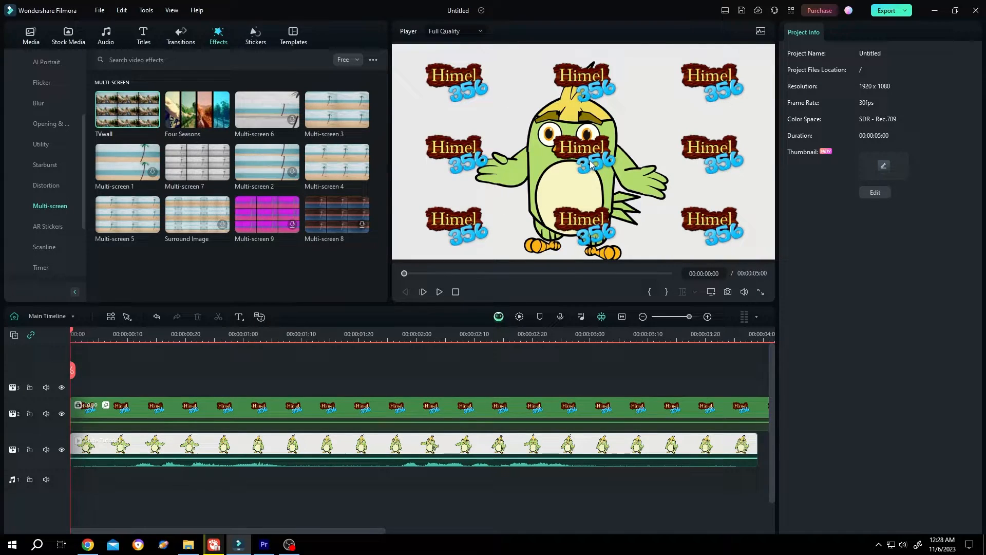
left_click(327, 412)
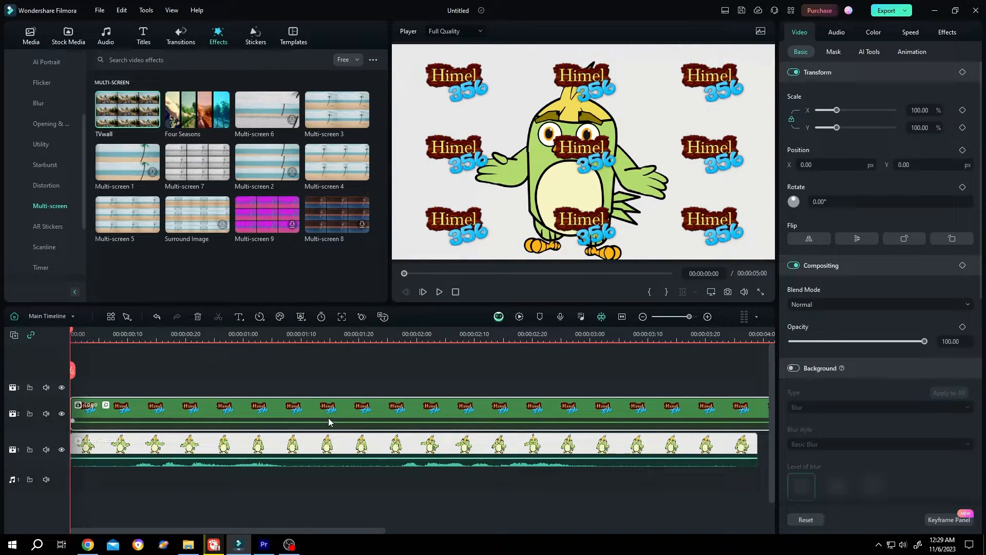
mouse_move(947, 38)
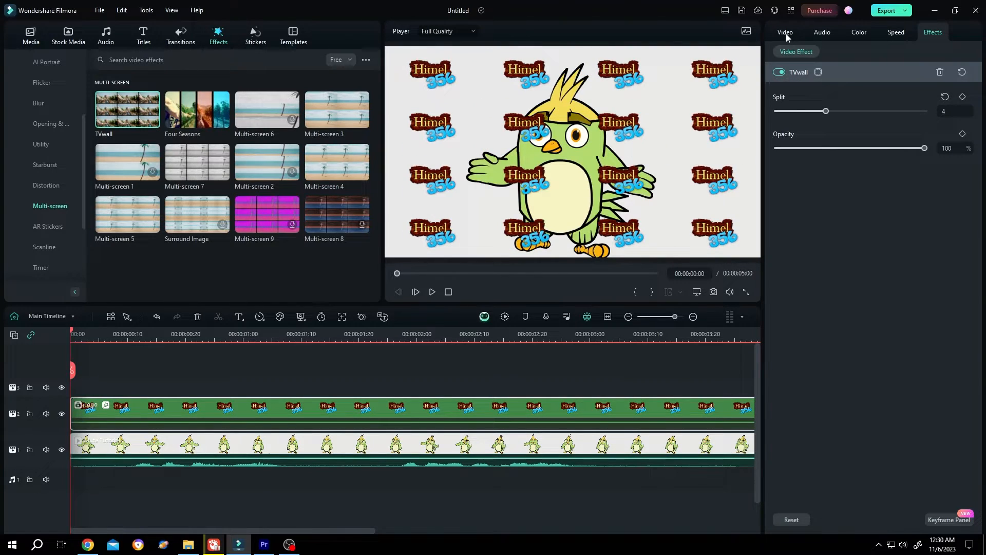
Step: Lower the Logo clip's compositing opacity to 33 and play back the faded watermark
left_click(785, 32)
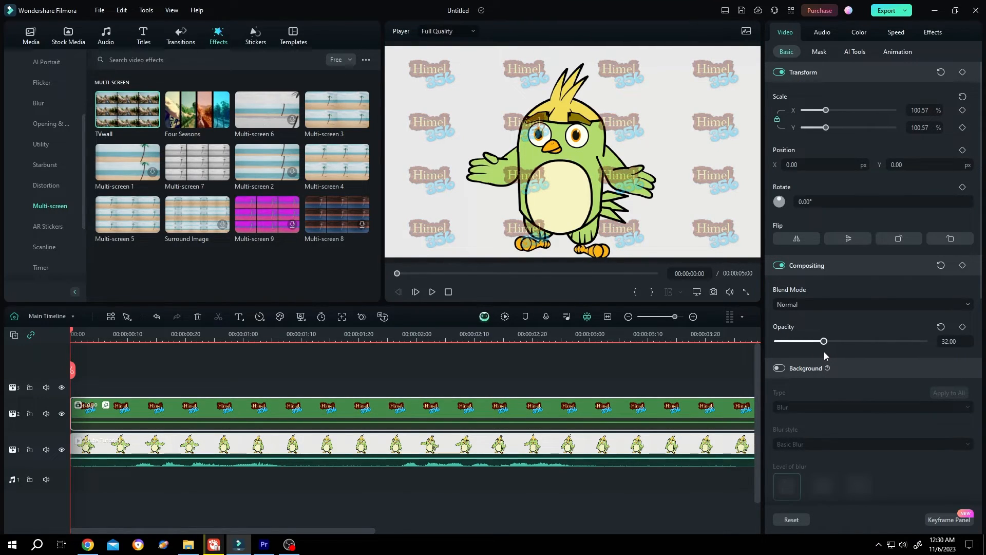
left_click(431, 291)
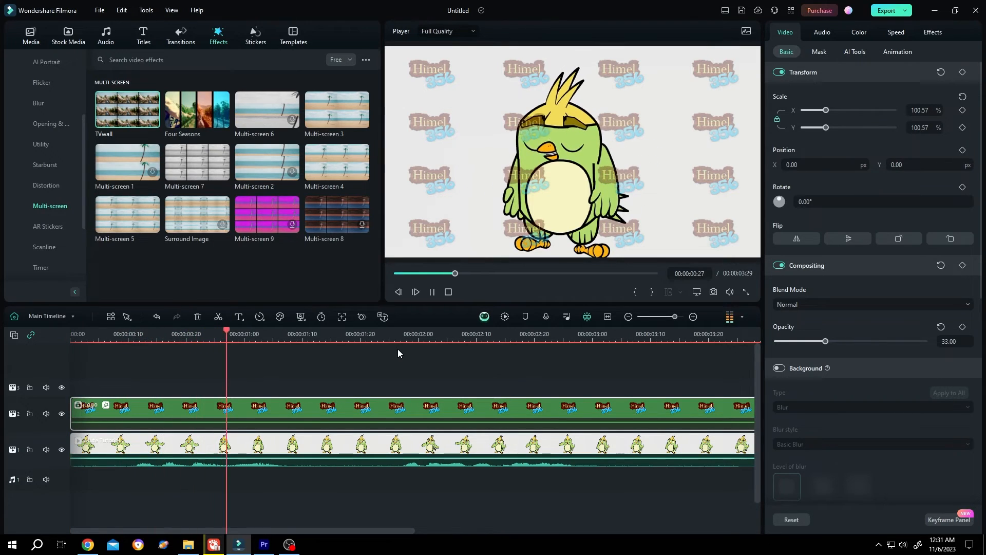